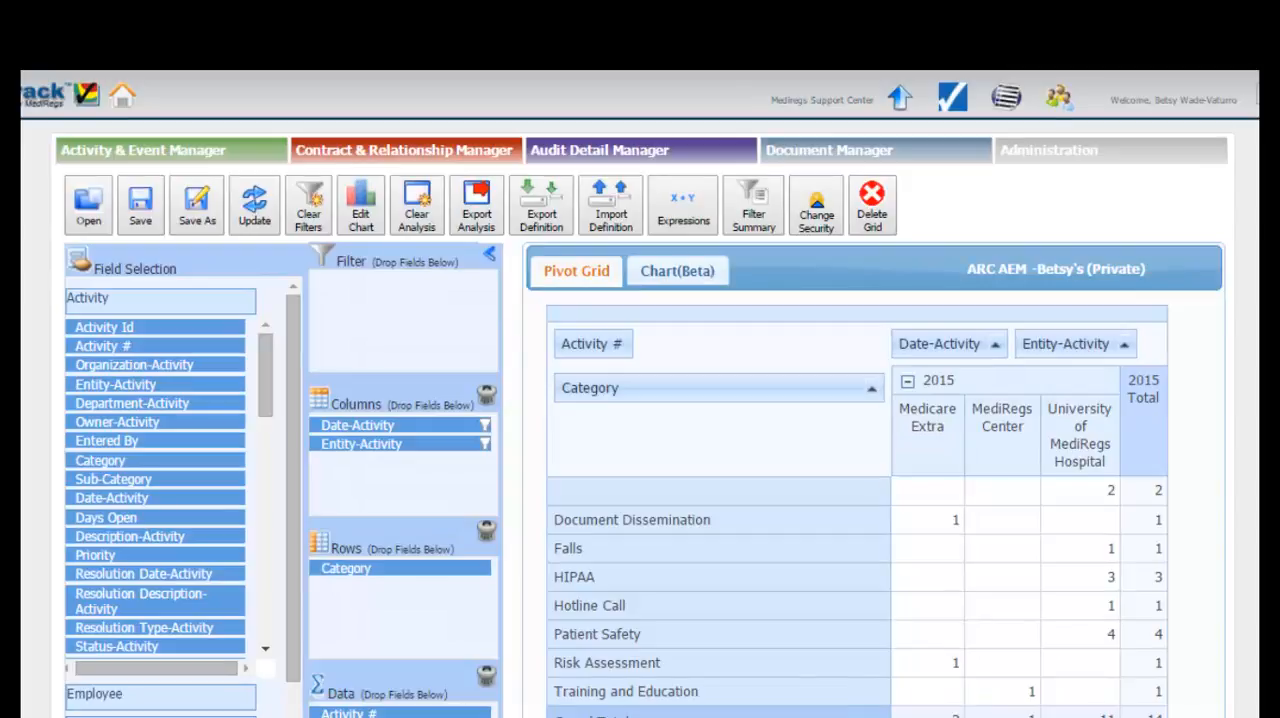
Step: Start a Save As for the current pivot grid report
{"action": "left_click", "coordinate": [196, 204]}
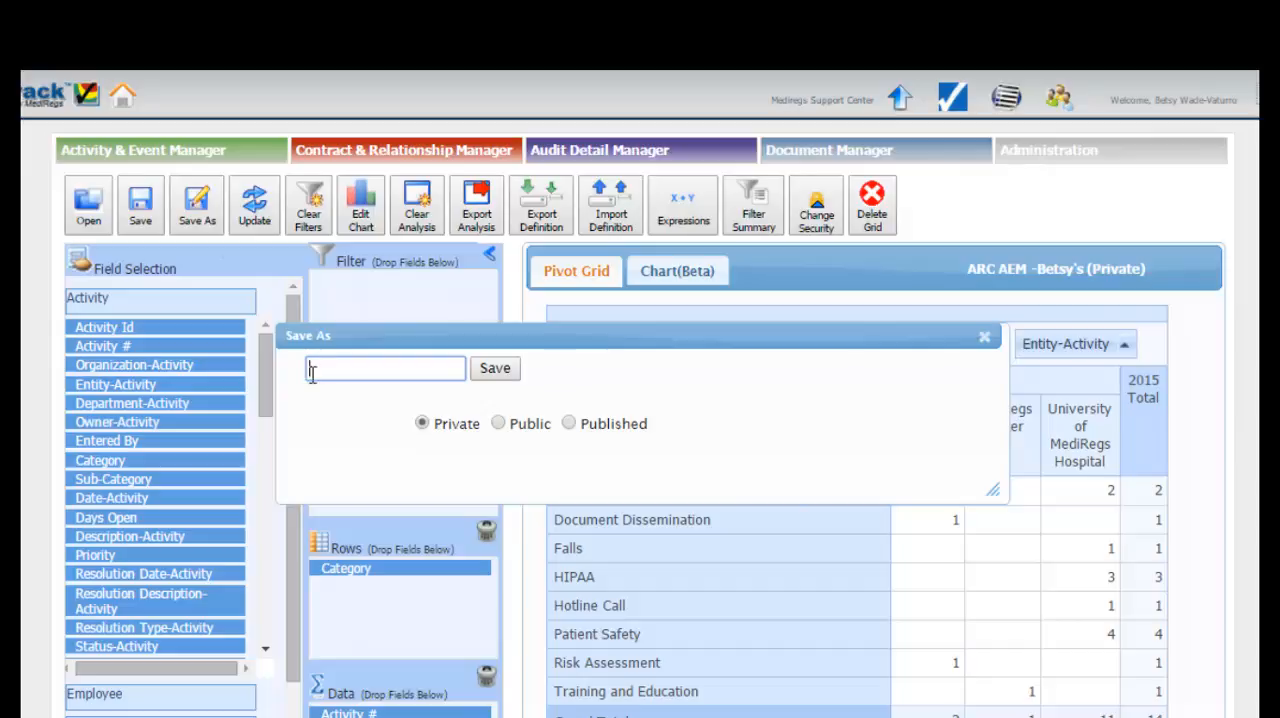
Step: Name the new report 'Activities by Entity', keeping Private sharing
{"action": "type", "text": "Activities by Entity"}
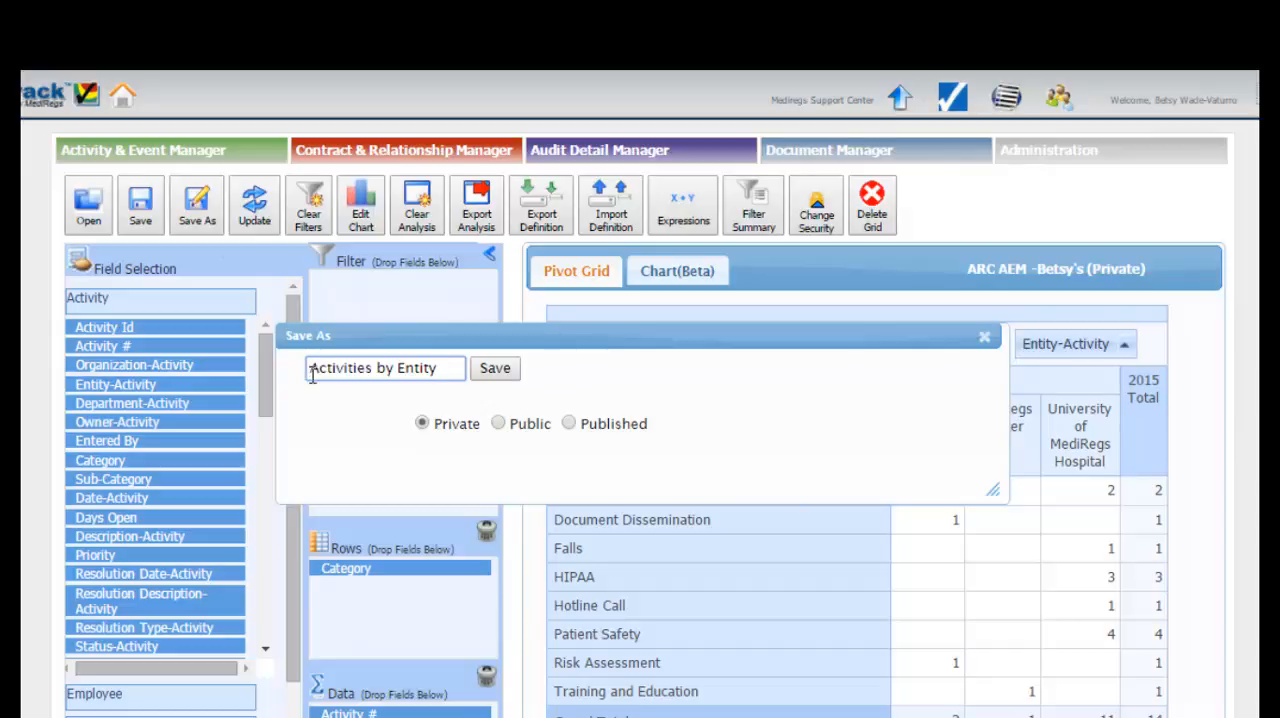
{"action": "mouse_move", "coordinate": [140, 500]}
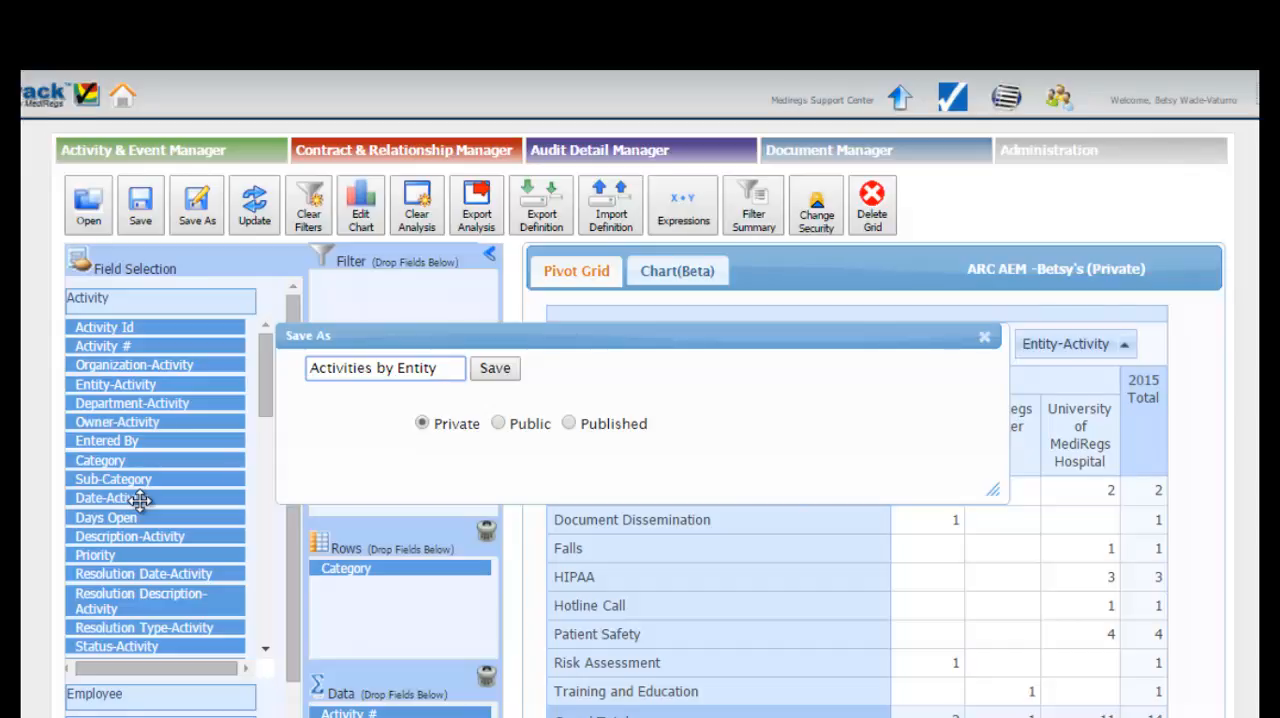
Step: Save the grid as the private report 'Activities by Entity', updating its title
{"action": "left_click", "coordinate": [384, 368]}
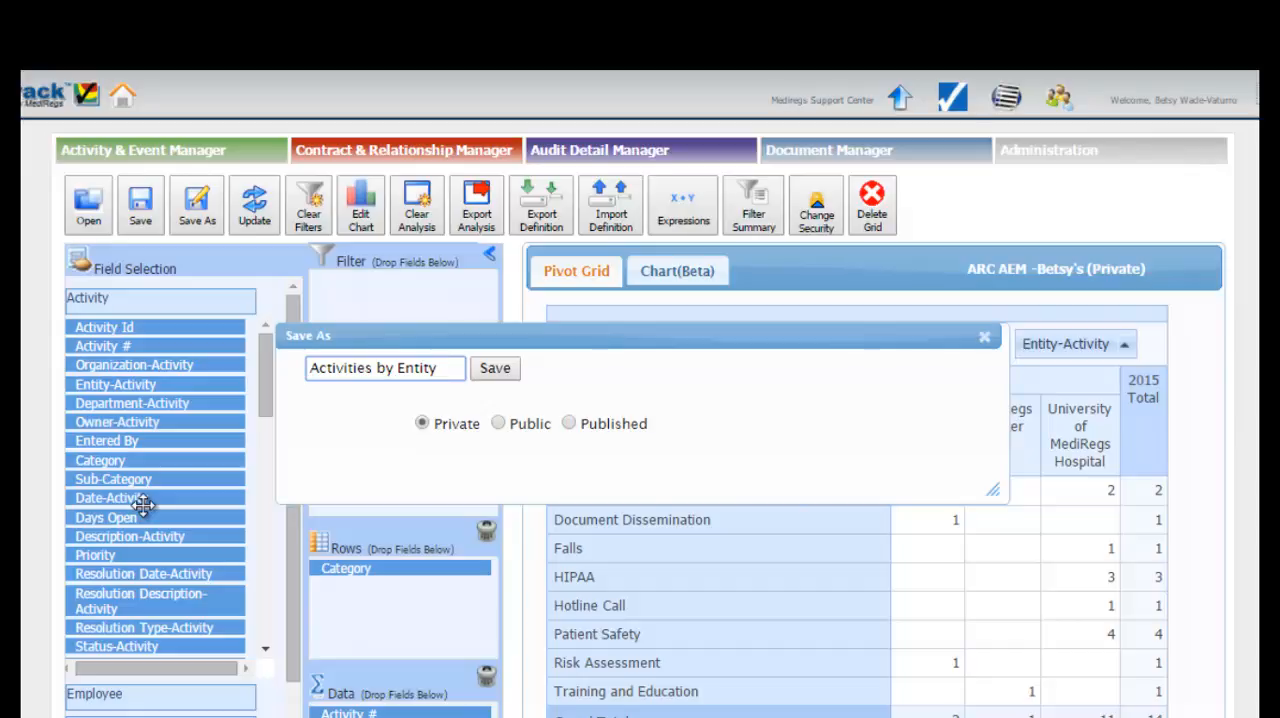
{"action": "left_click", "coordinate": [384, 368]}
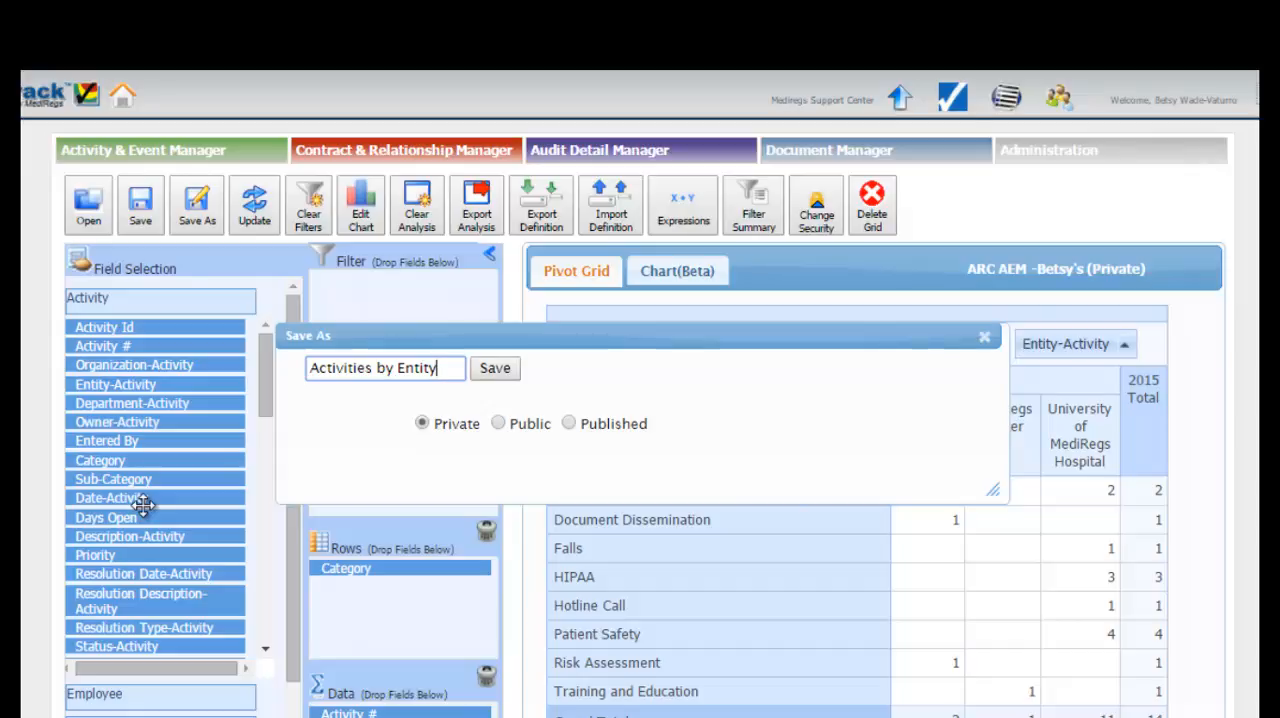
{"action": "mouse_move", "coordinate": [148, 514]}
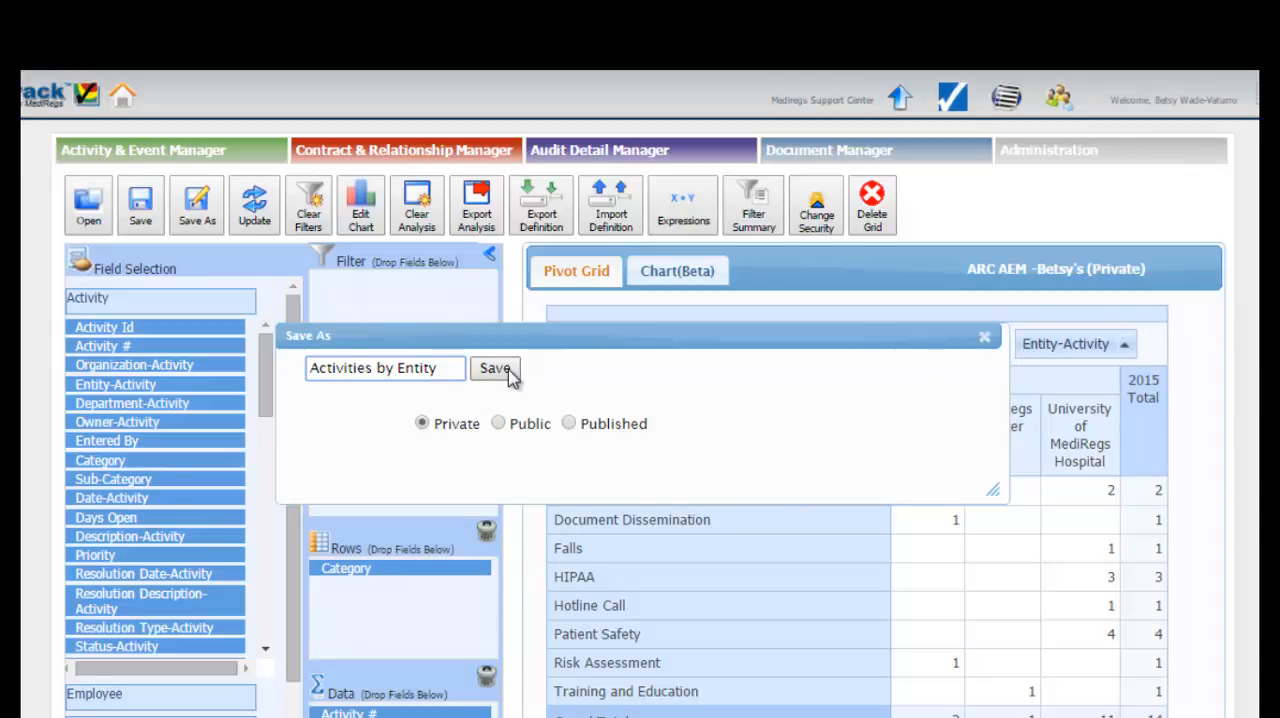
{"action": "left_click", "coordinate": [494, 368]}
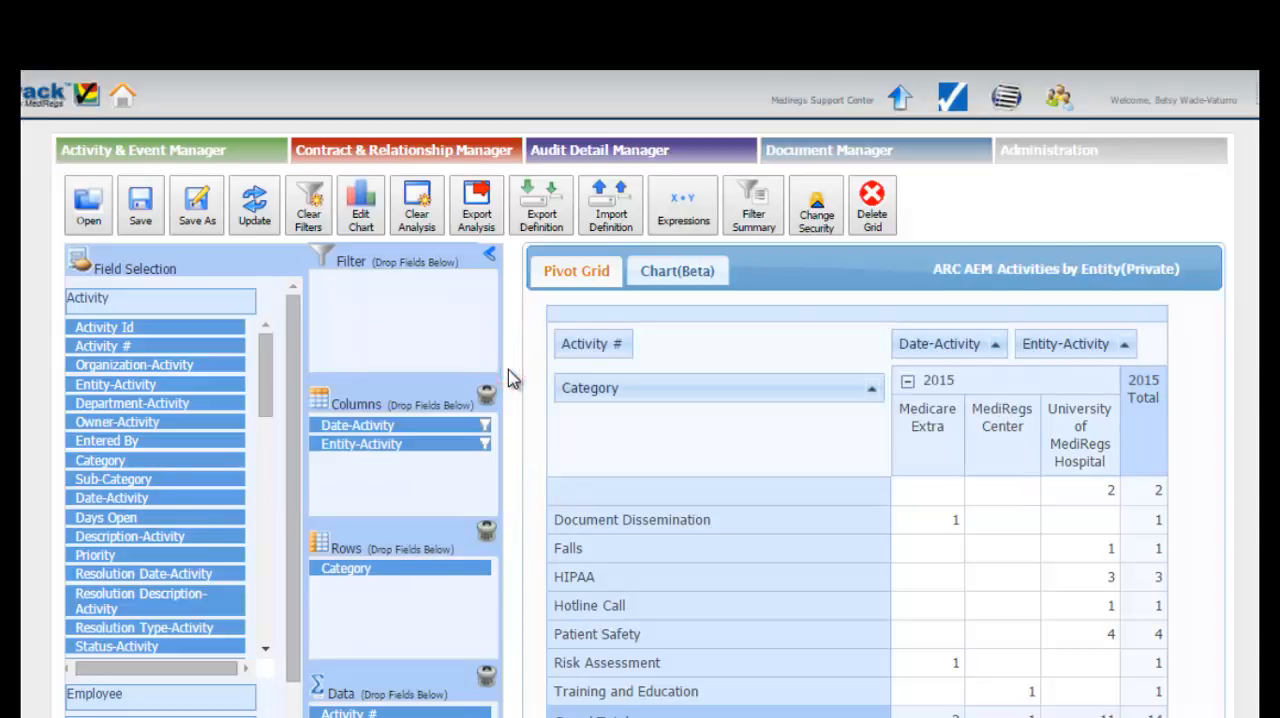